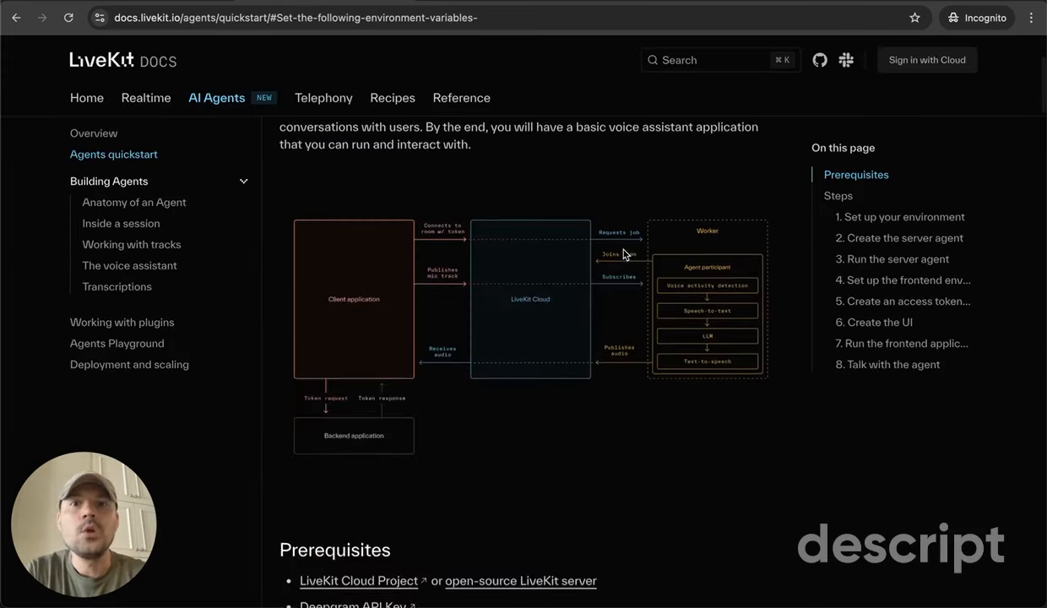
- Scroll the Agents quickstart past Prerequisites to step 1's environment variables, including the Deepgram key
scroll(down, 3)
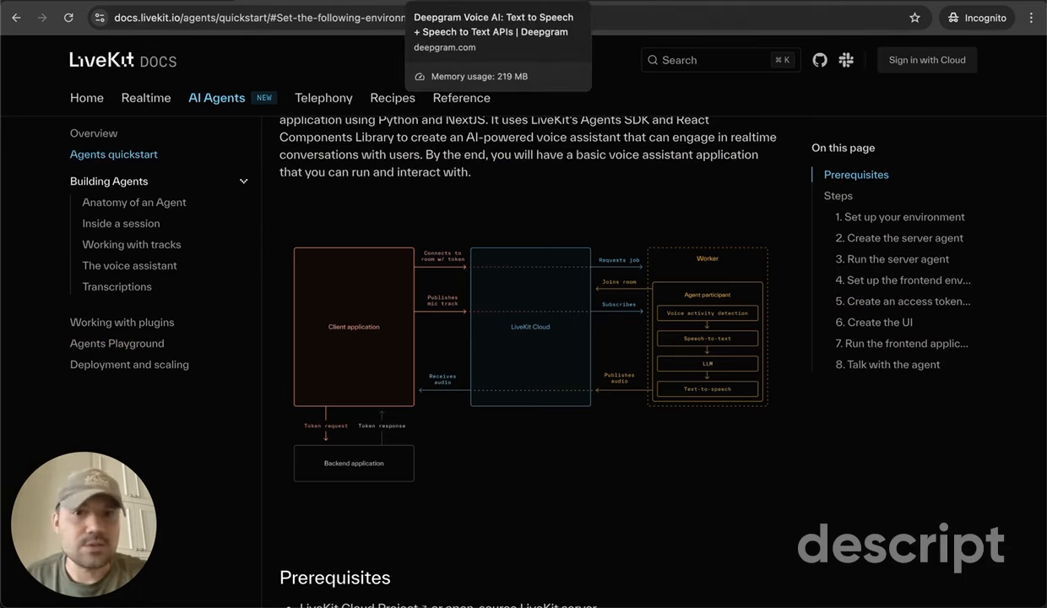
click(496, 23)
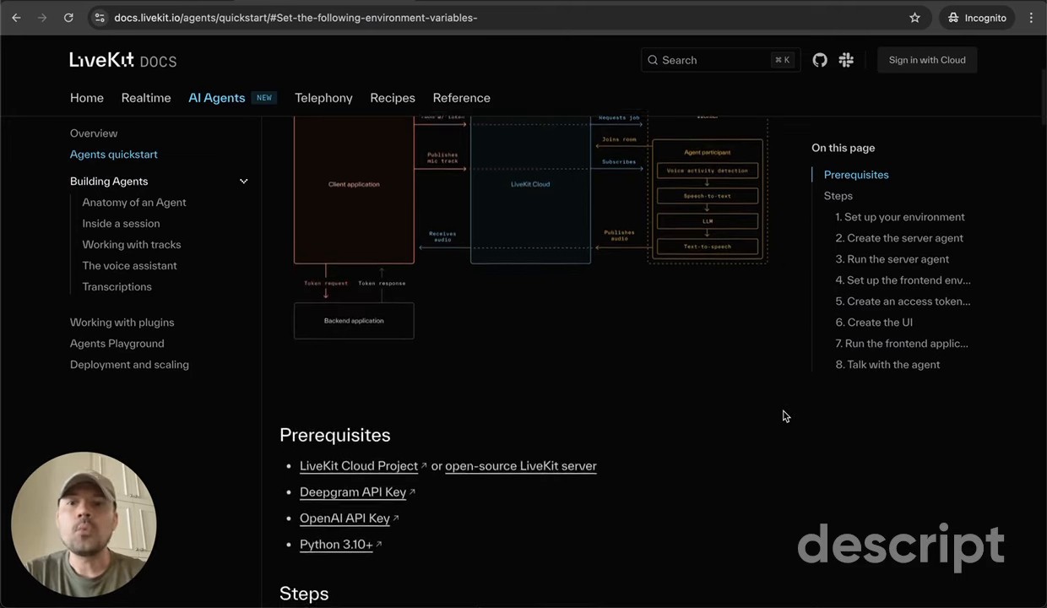
scroll(down, 3)
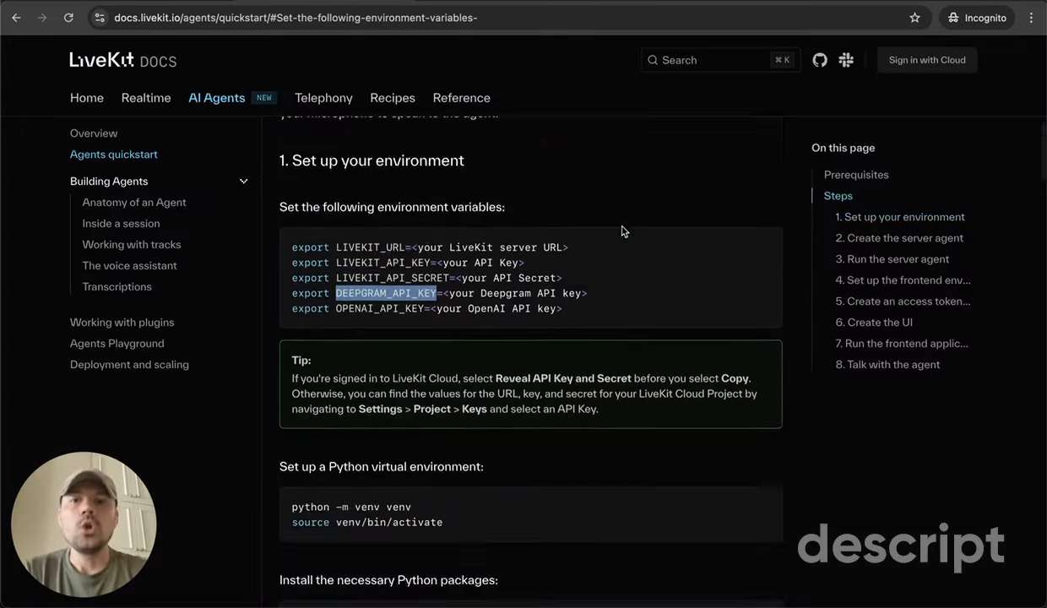
- Read the venv and pip install blocks, select the package list, then read main.py
scroll(down, 3)
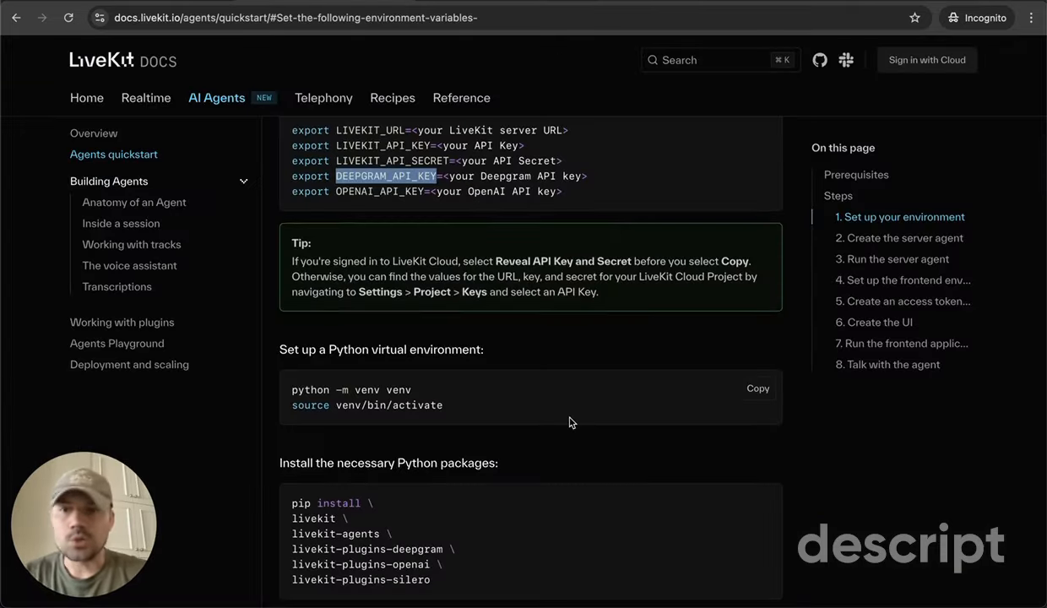
scroll(down, 3)
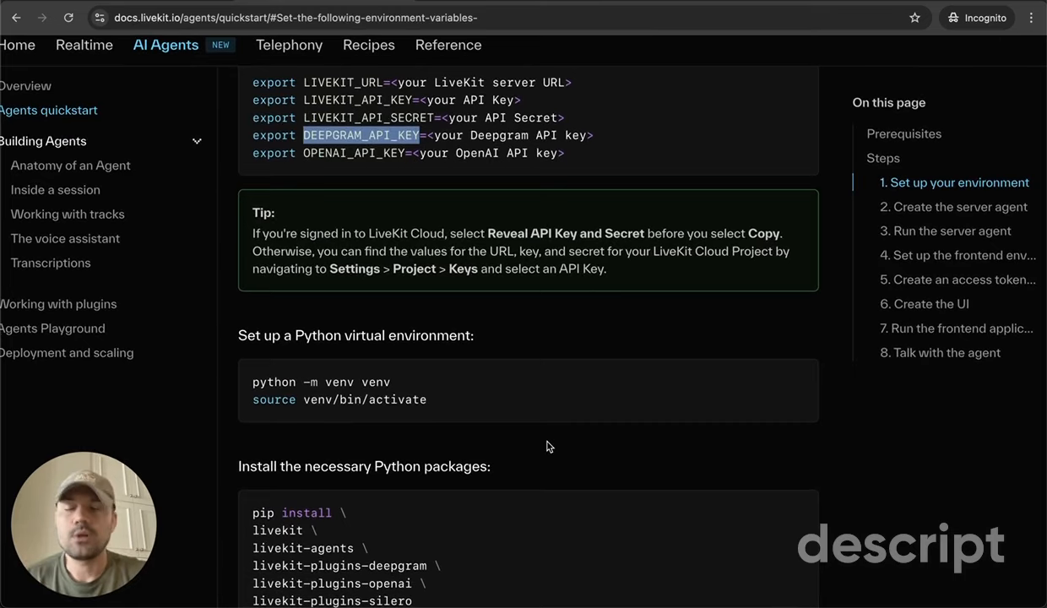
scroll(down, 3)
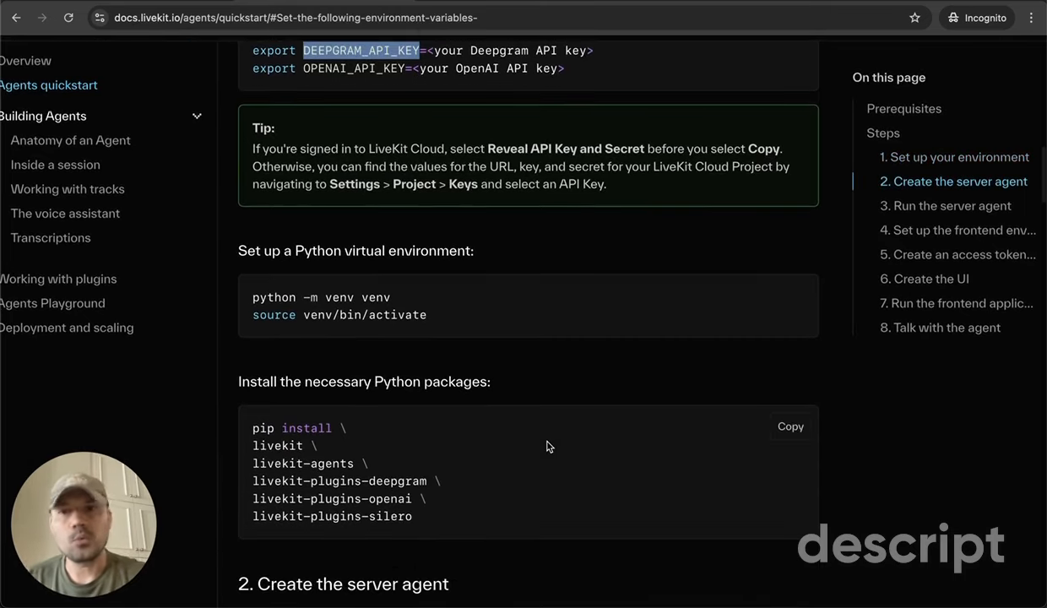
scroll(down, 3)
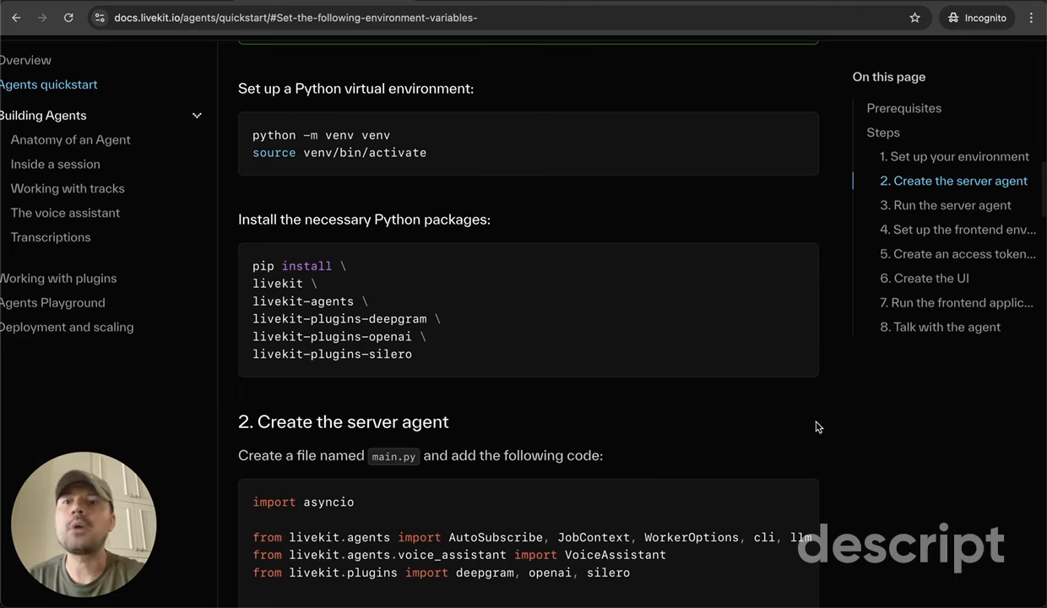
drag(253, 266, 413, 354)
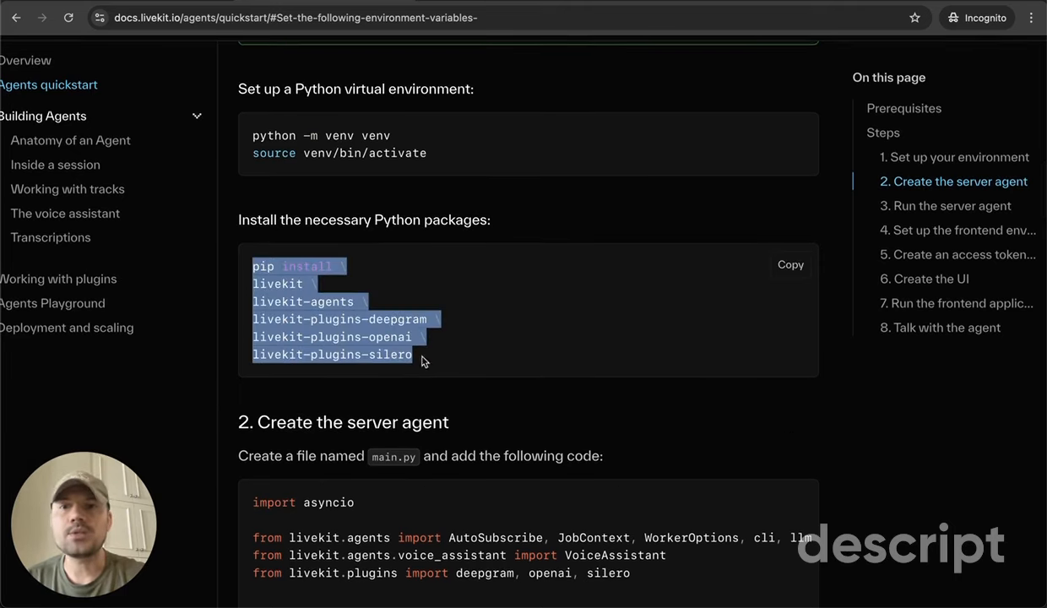
scroll(down, 3)
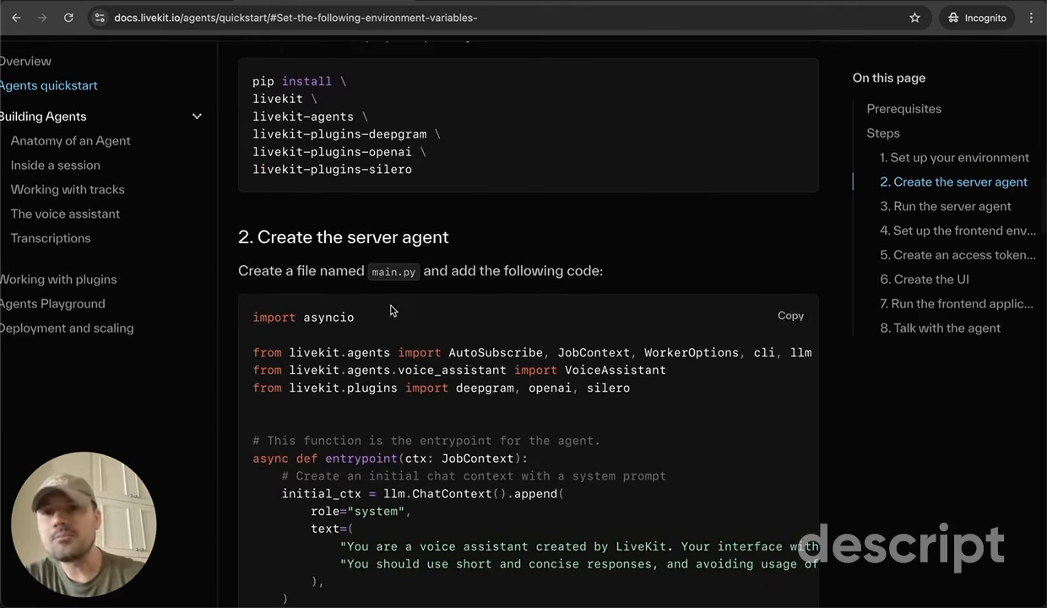
scroll(down, 3)
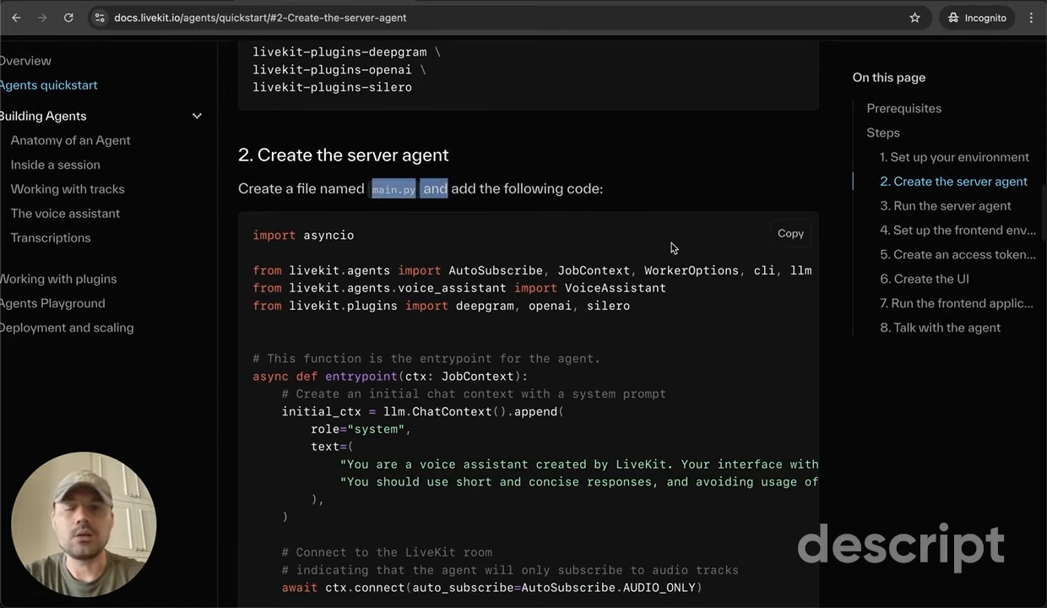
scroll(down, 3)
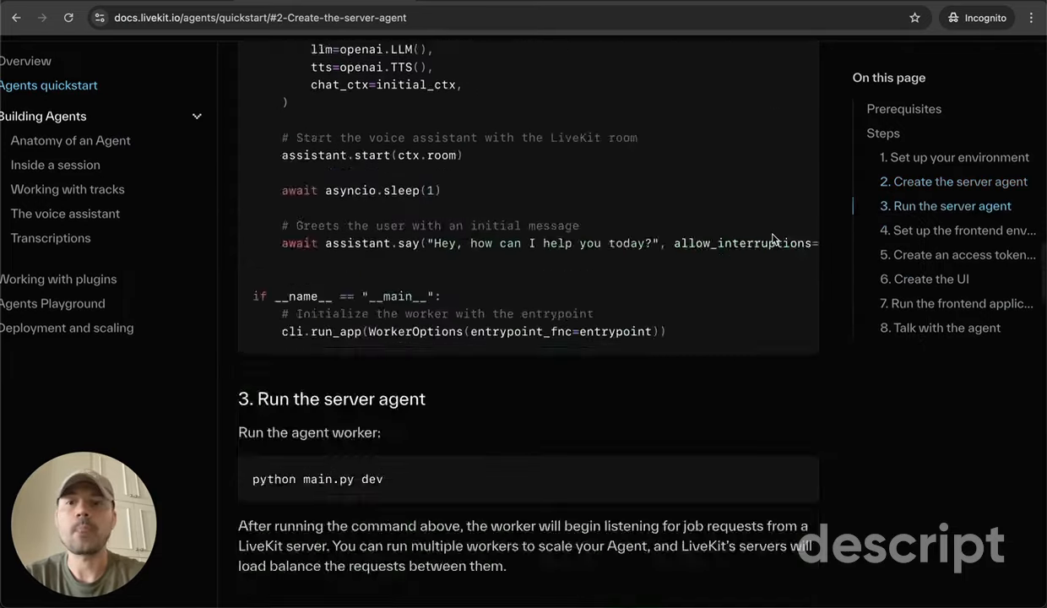
- Scroll through the frontend setup and token endpoint steps to step 6's page.tsx code
scroll(down, 3)
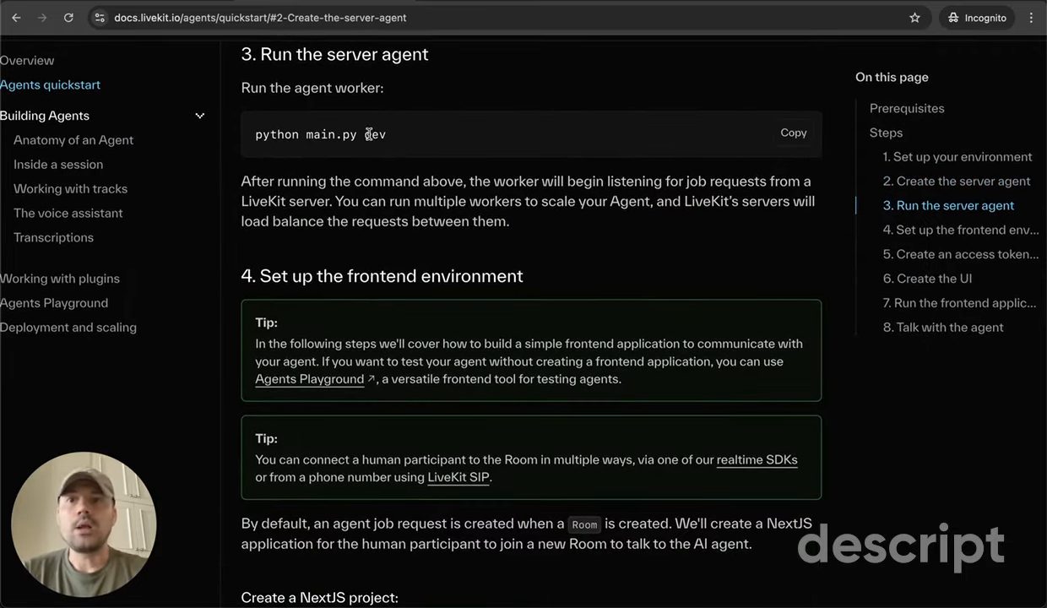
scroll(down, 3)
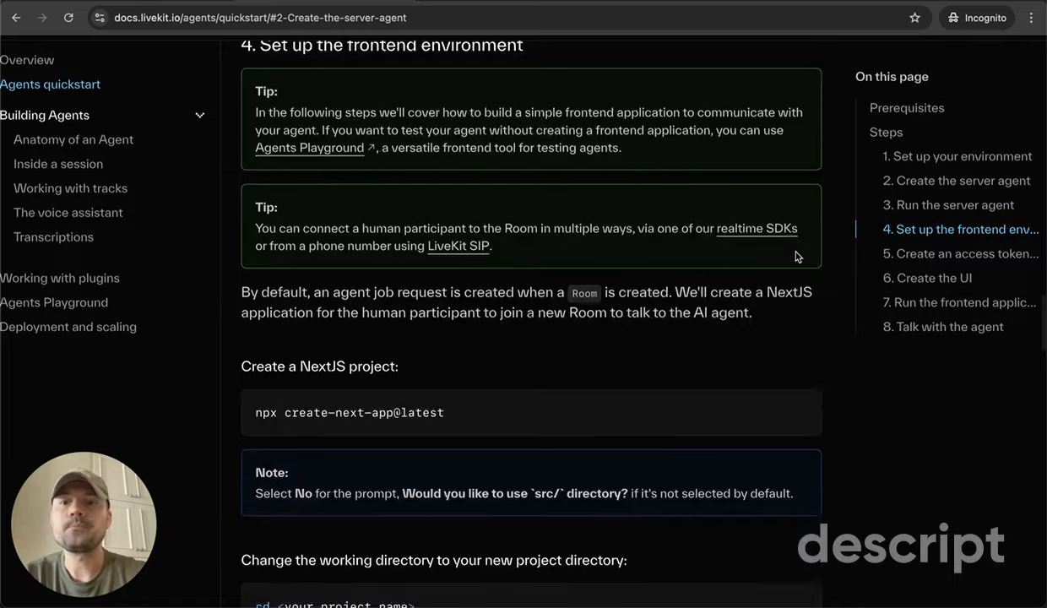
scroll(down, 3)
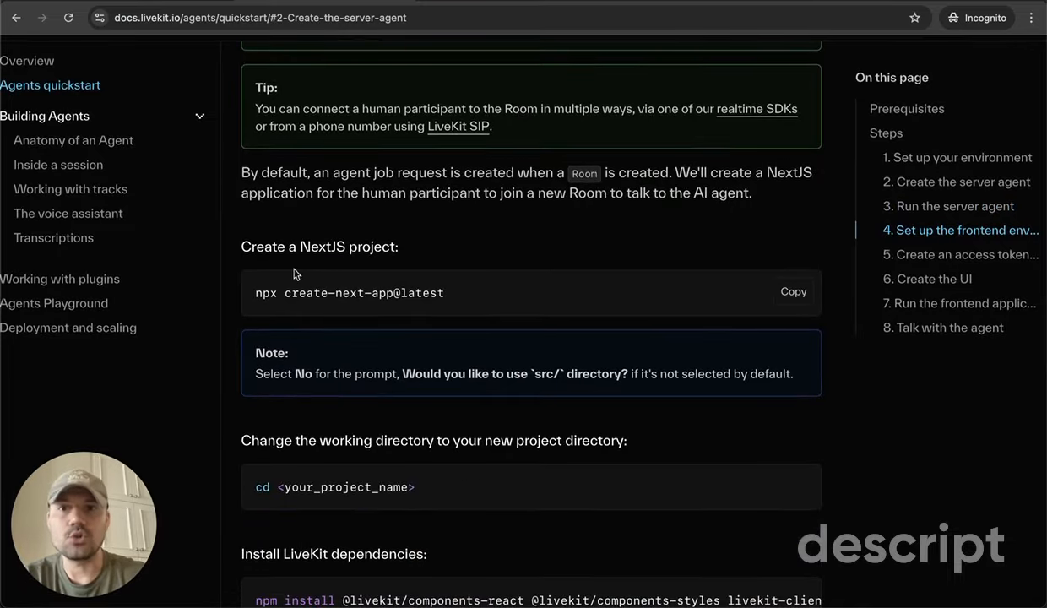
mouse_move(946, 355)
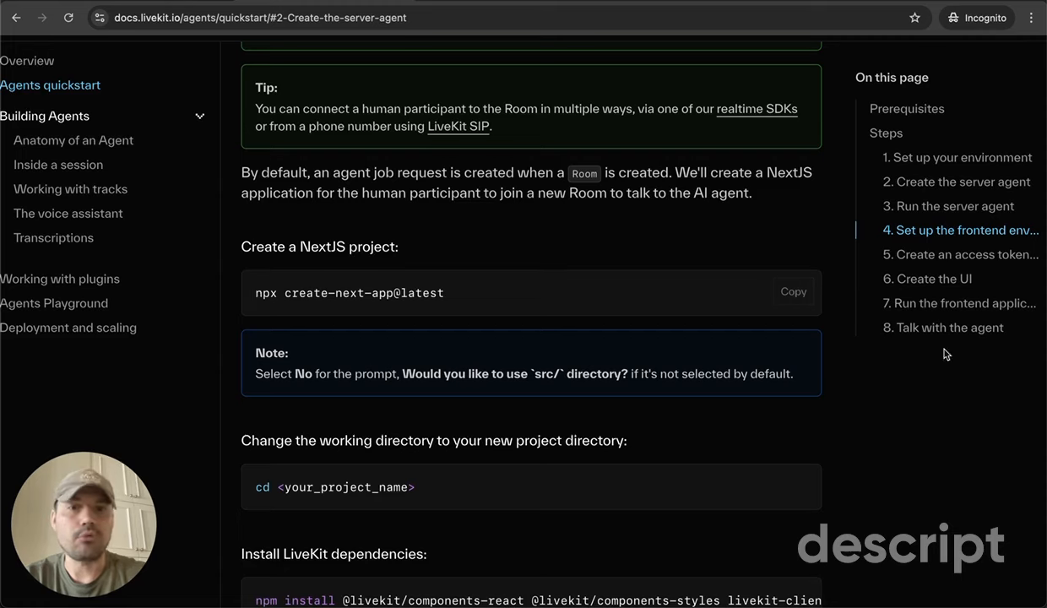
mouse_move(801, 328)
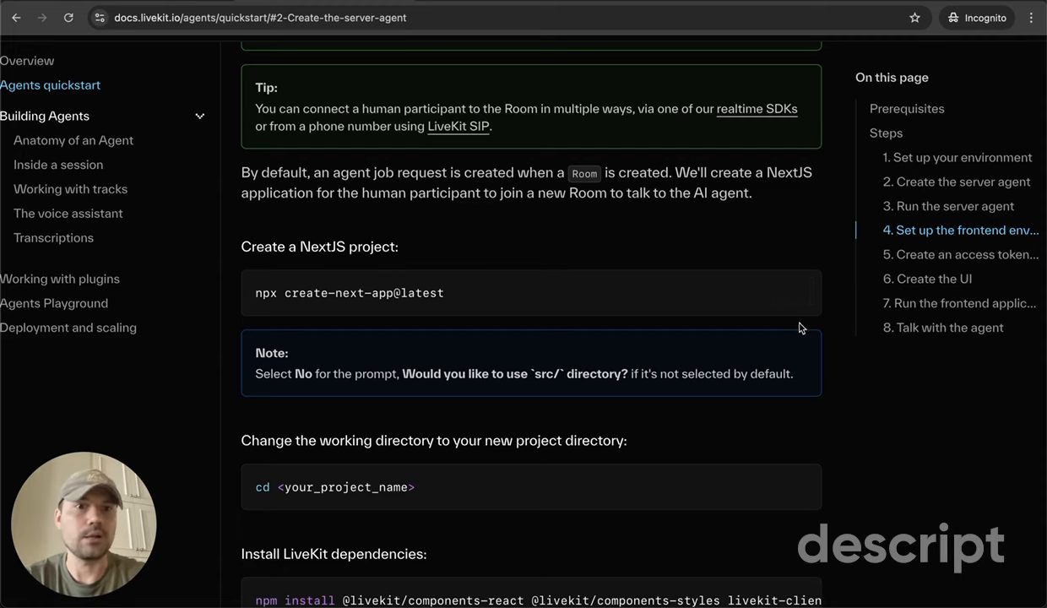
scroll(down, 3)
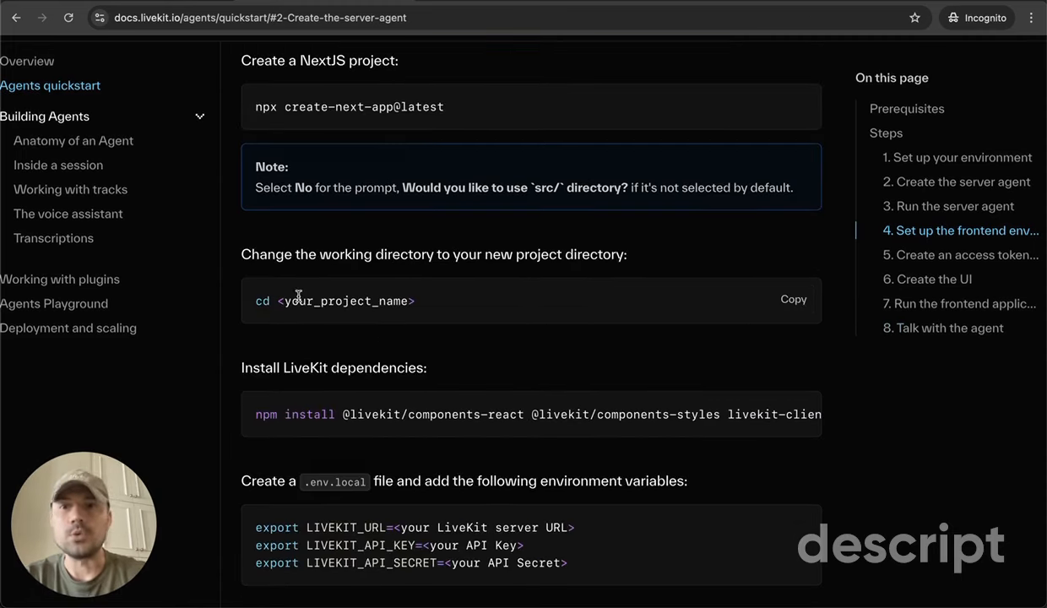
scroll(down, 3)
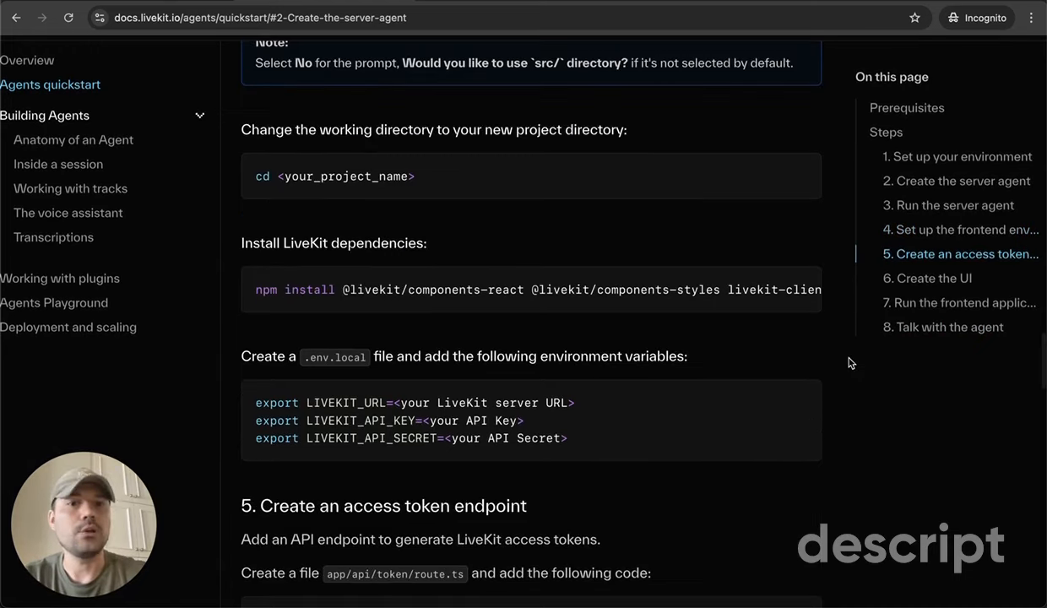
mouse_move(834, 326)
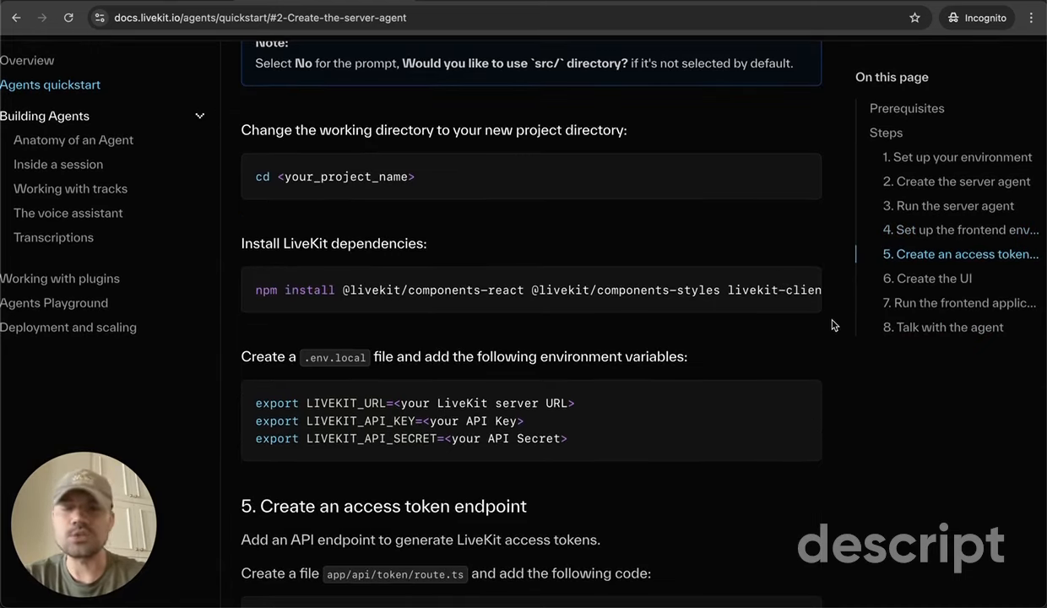
scroll(down, 3)
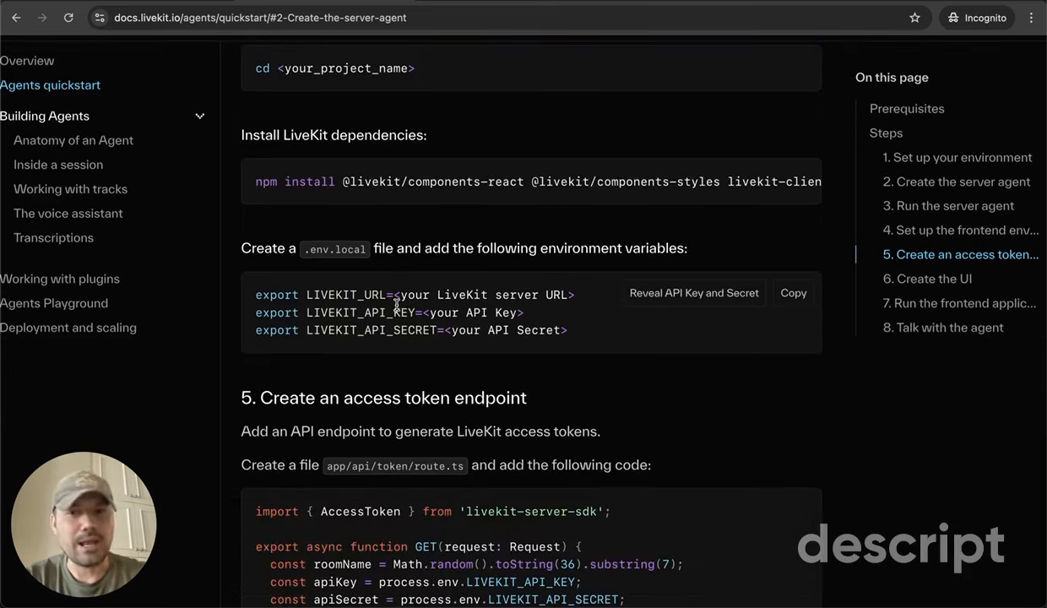
scroll(down, 3)
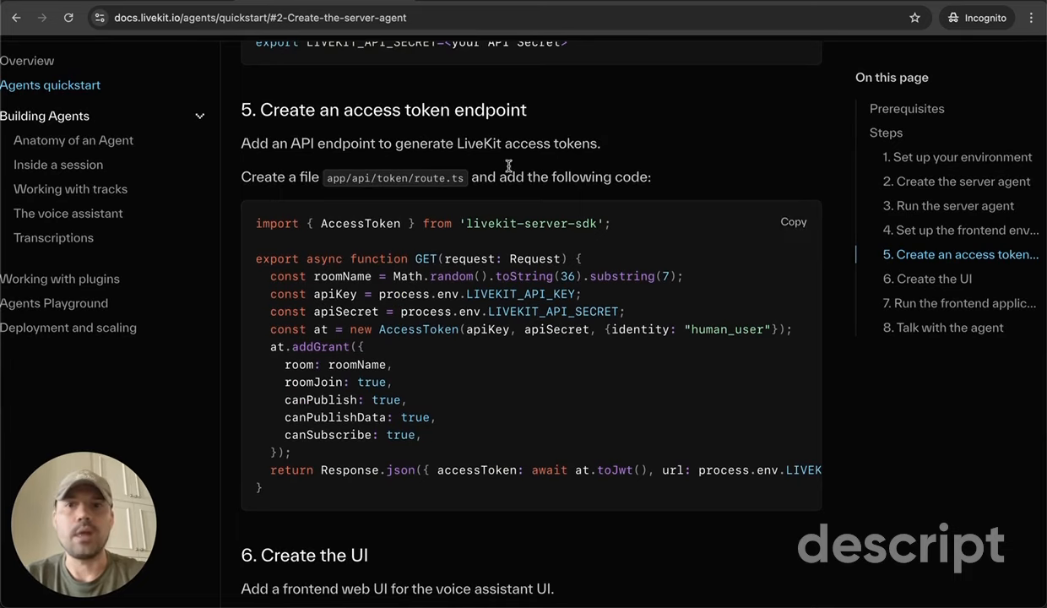
scroll(down, 3)
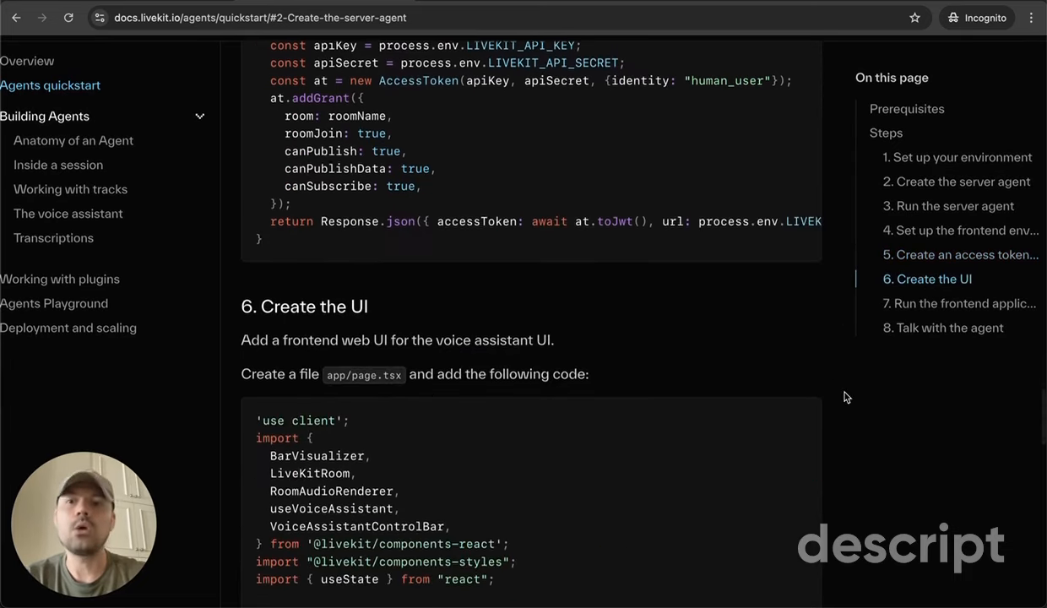
scroll(down, 3)
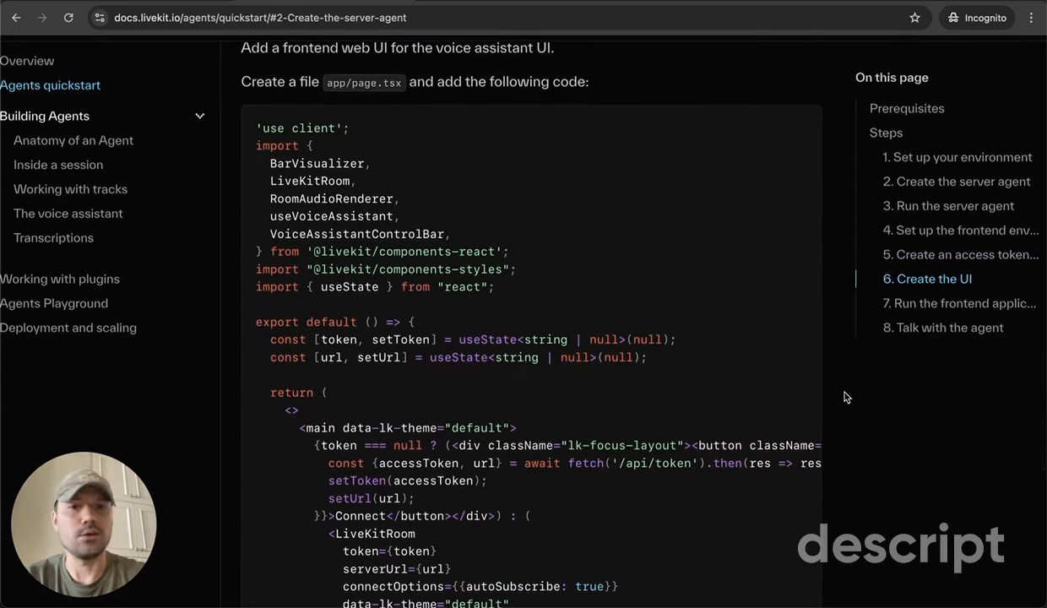
scroll(down, 3)
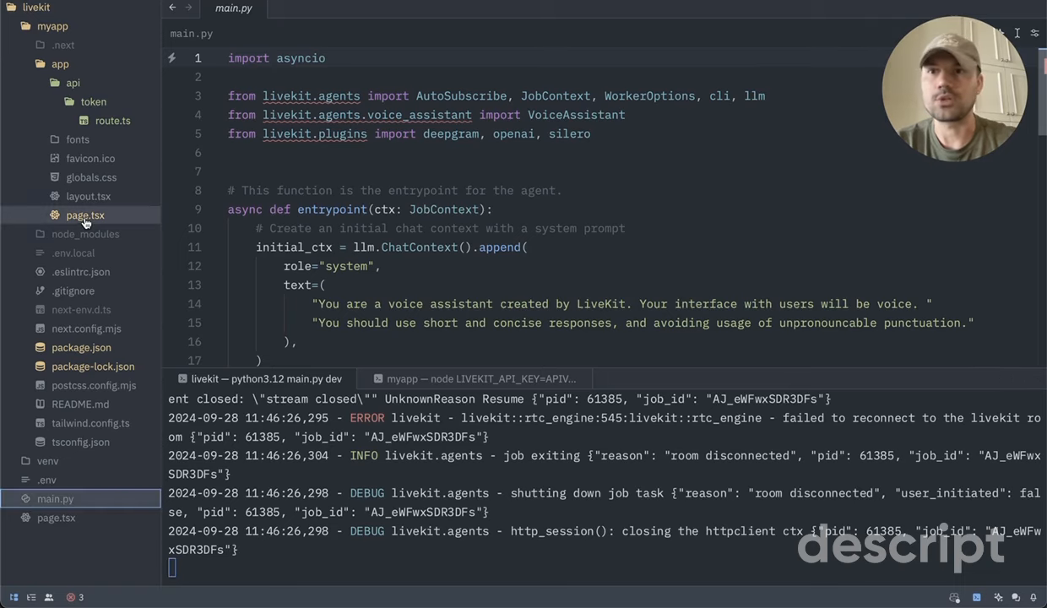
- View myapp/app/page.tsx, then api/token/route.ts, in Zed before switching applications
click(85, 214)
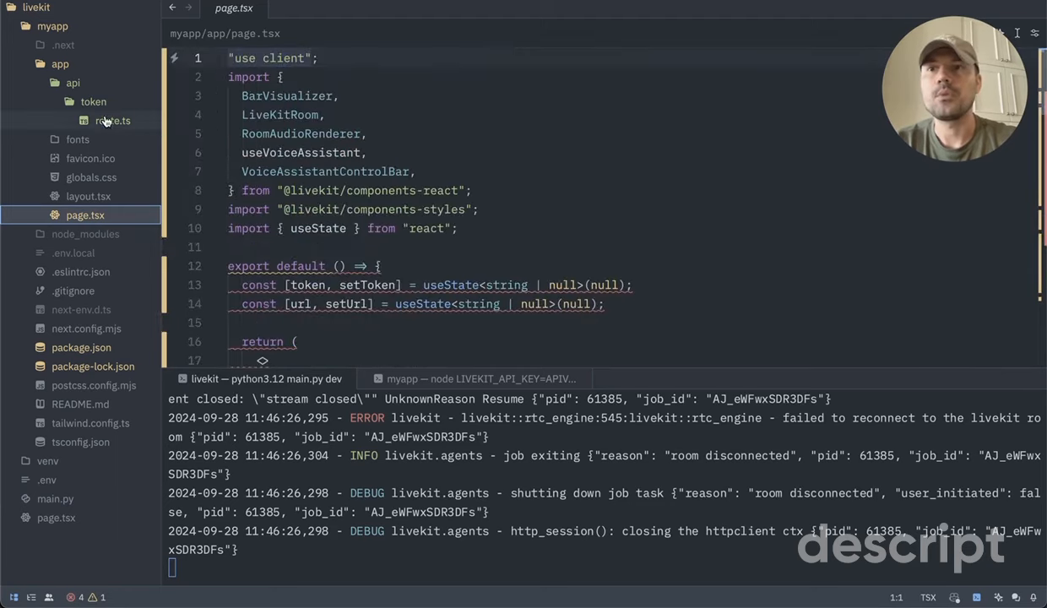
click(113, 121)
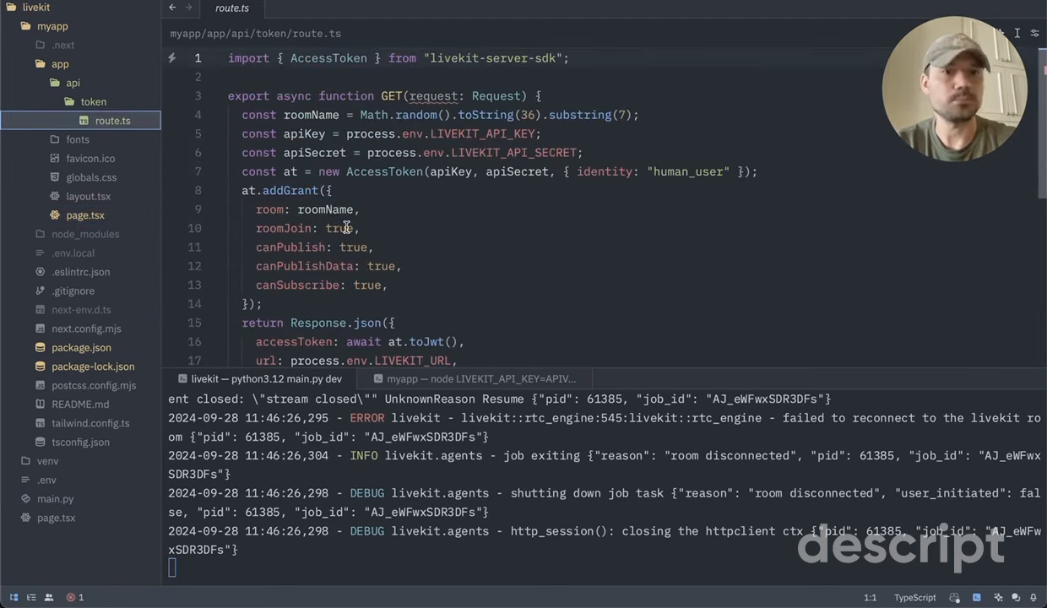
key(cmd+tab)
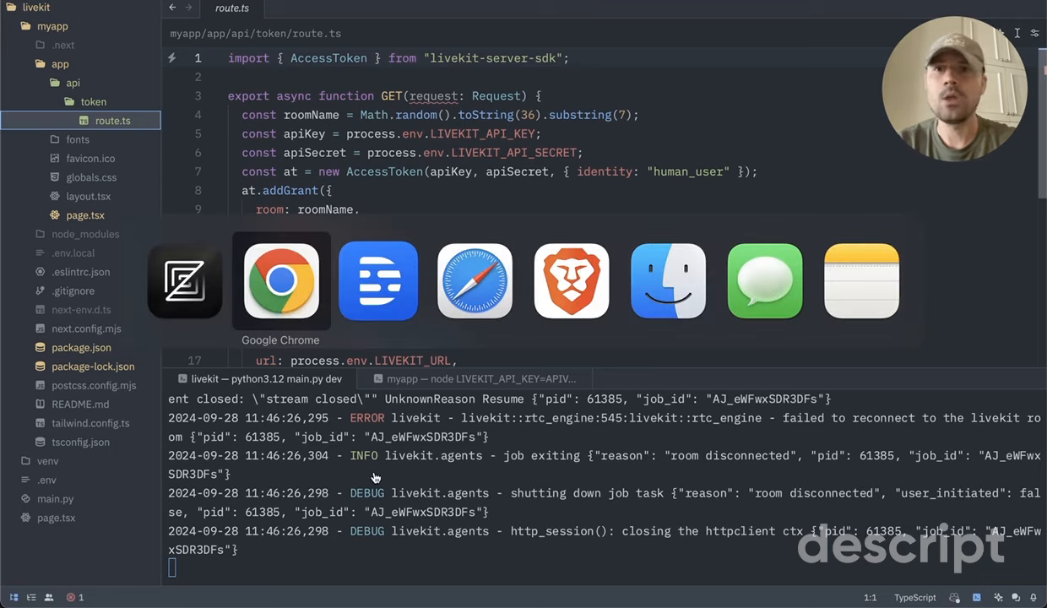
- Disconnect and reconnect the localhost:3000 voice assistant in Chrome
click(281, 281)
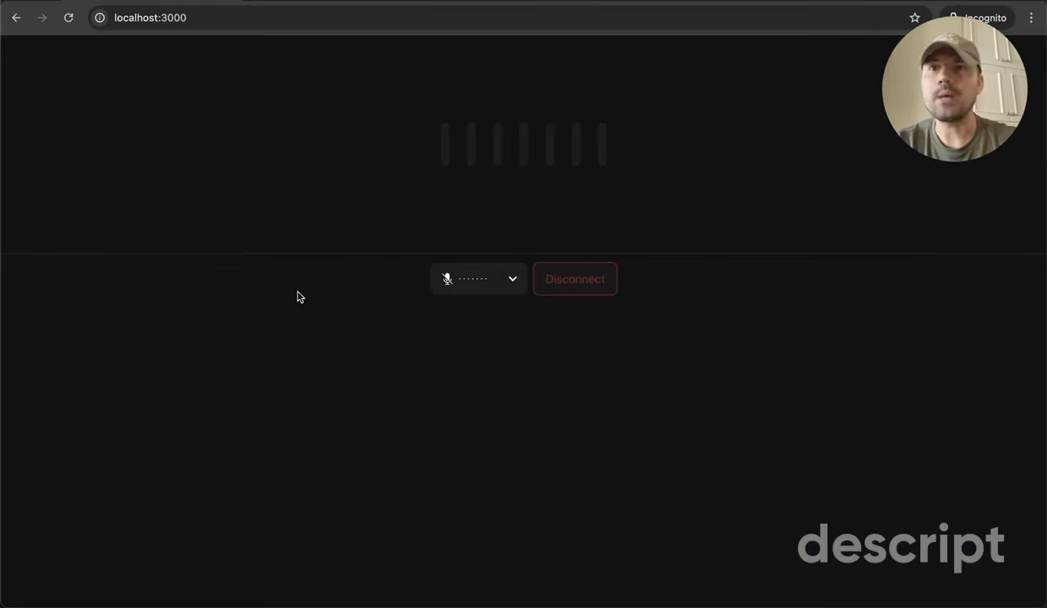
click(575, 279)
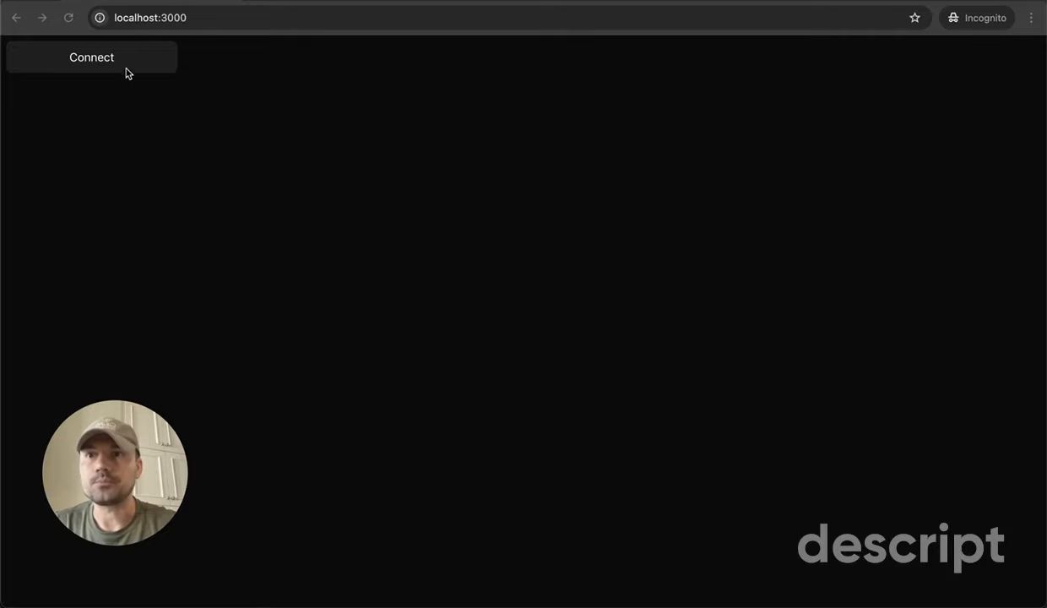
click(92, 57)
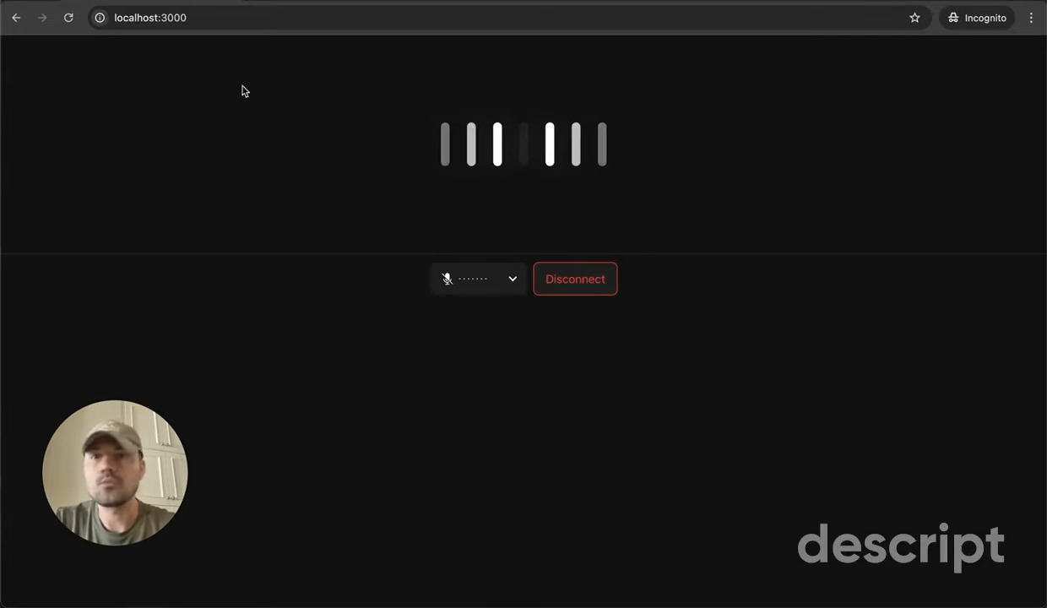